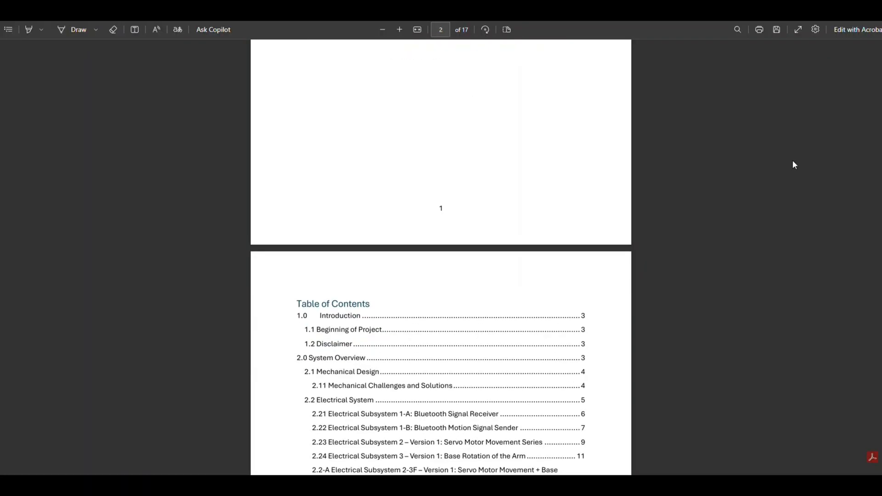
Move down from the table of contents to the 1.0 Introduction on page 3.
scroll("down", 3)
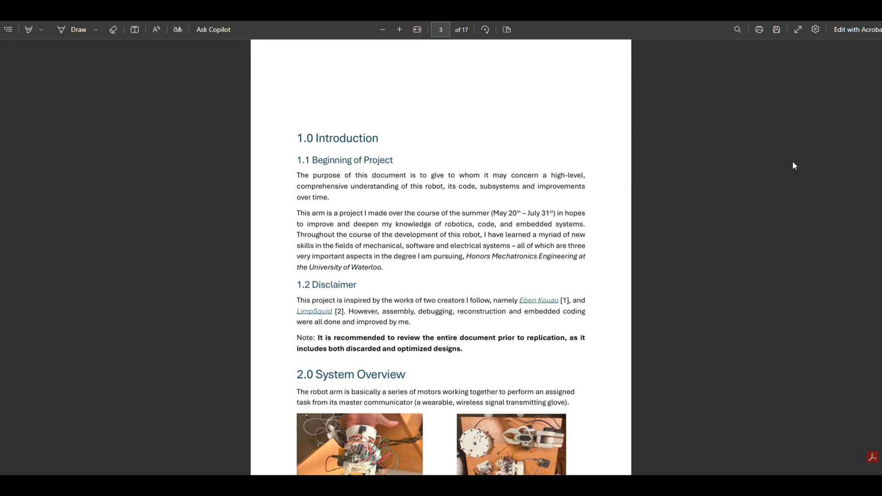
scroll("down", 3)
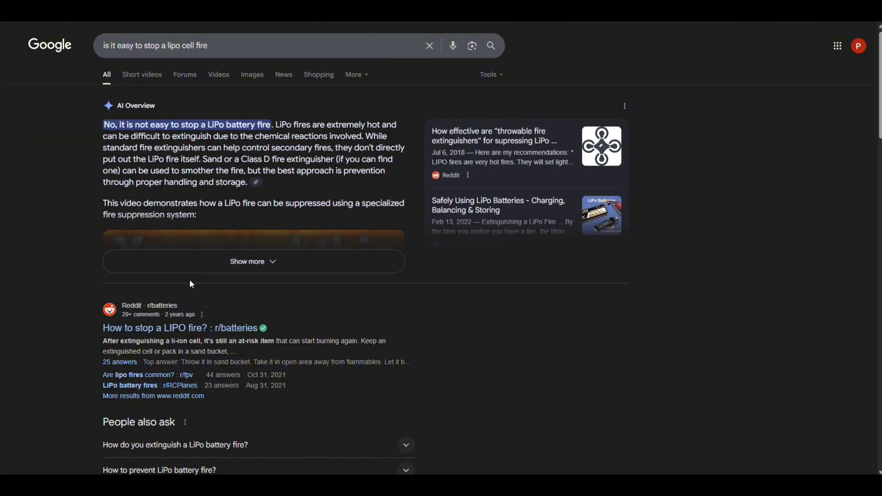
Expand the AI overview answer on whether LiPo battery fires are easy to stop.
left_click(254, 261)
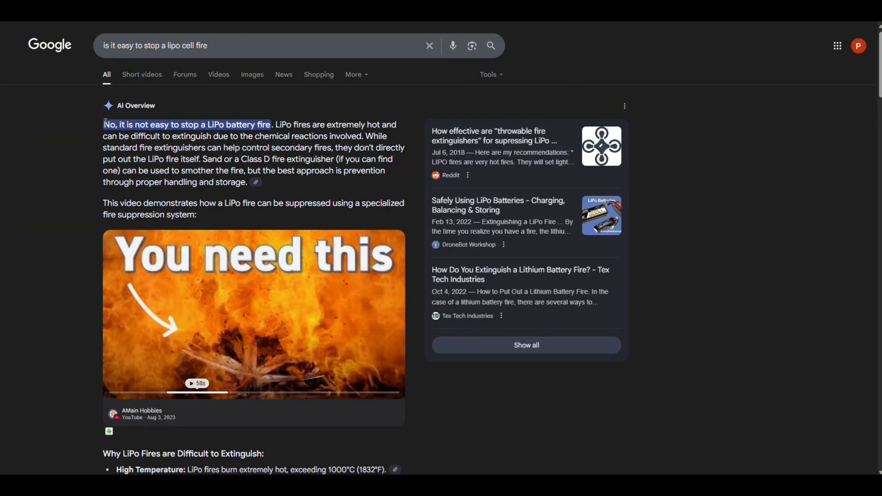